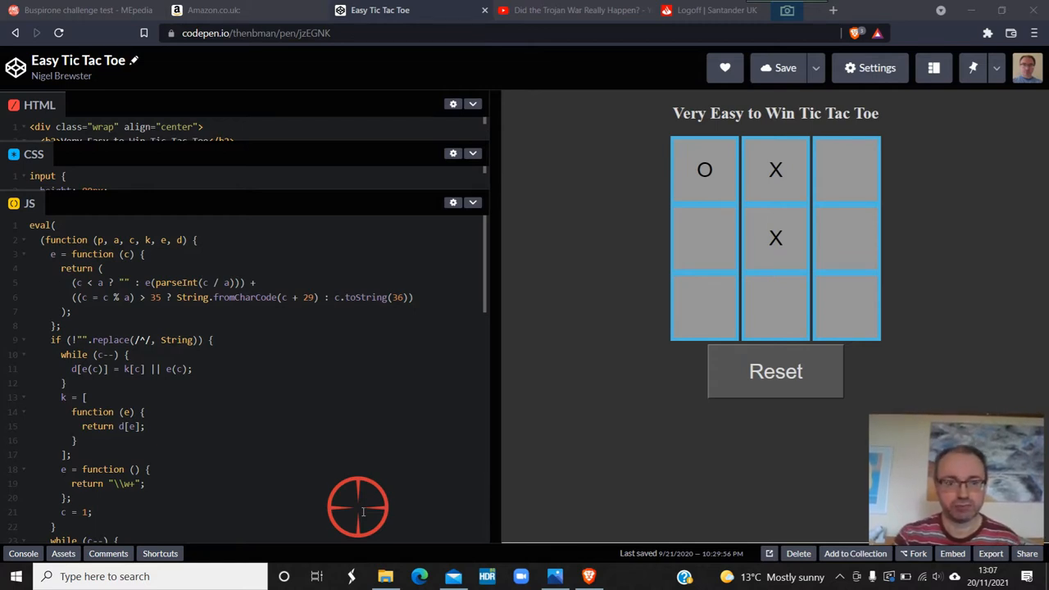
{"action": "mouse_move", "coordinate": [335, 502]}
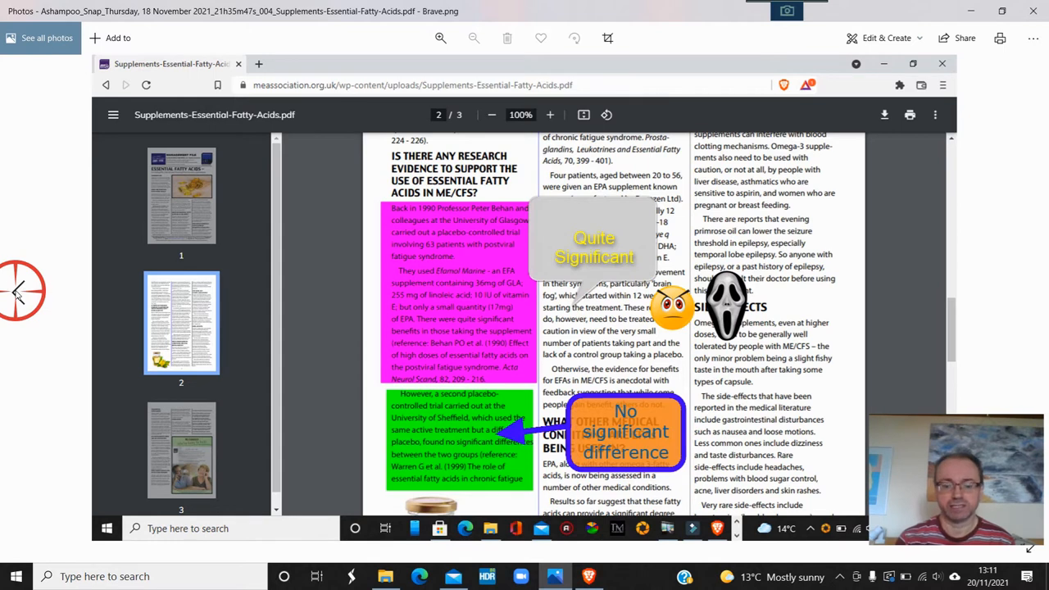
{"action": "mouse_move", "coordinate": [146, 233]}
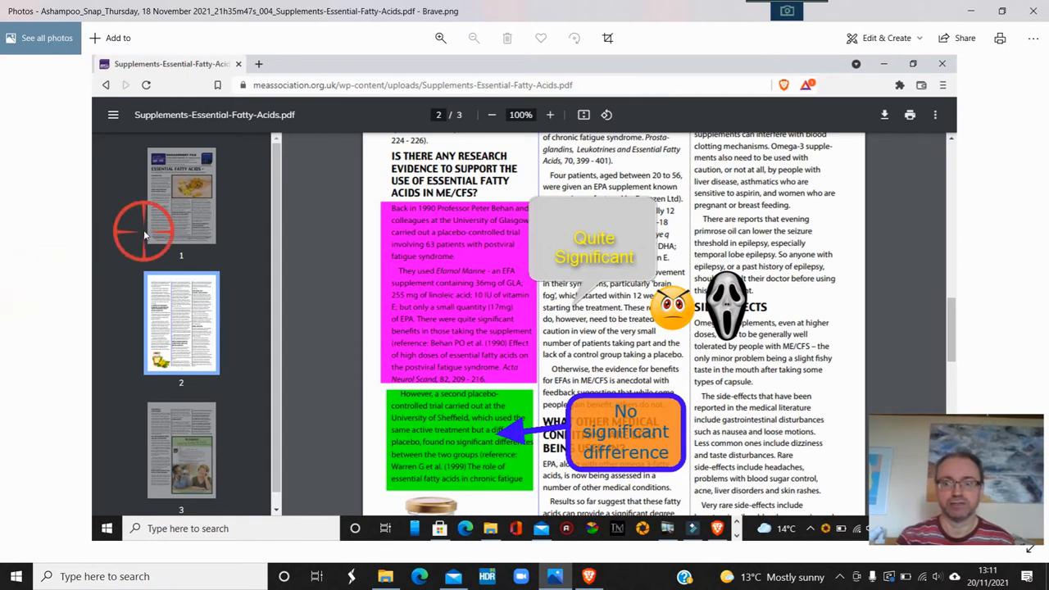
{"action": "mouse_move", "coordinate": [996, 249]}
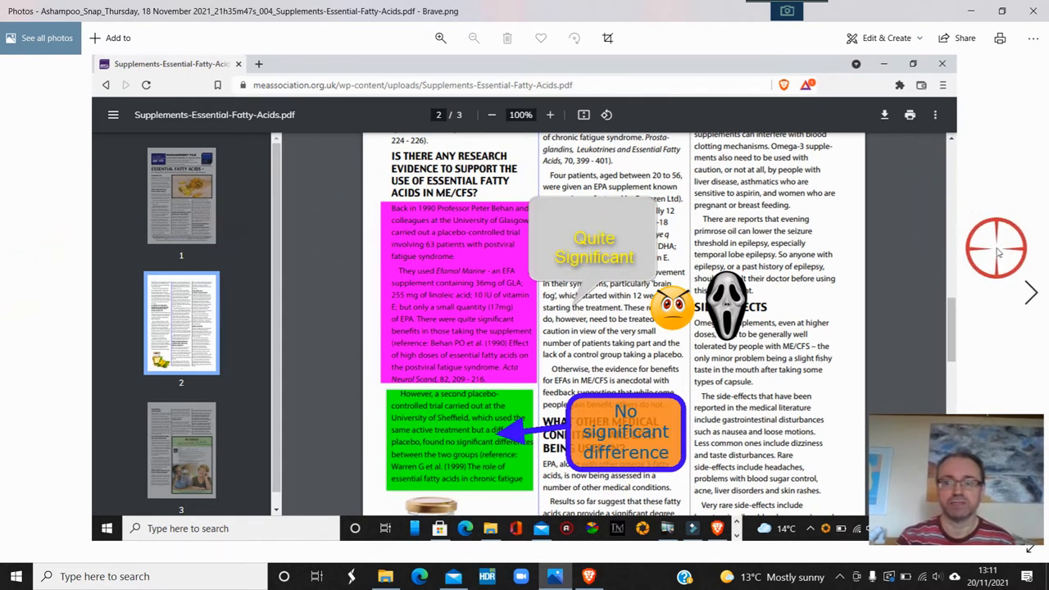
{"action": "mouse_move", "coordinate": [1030, 292]}
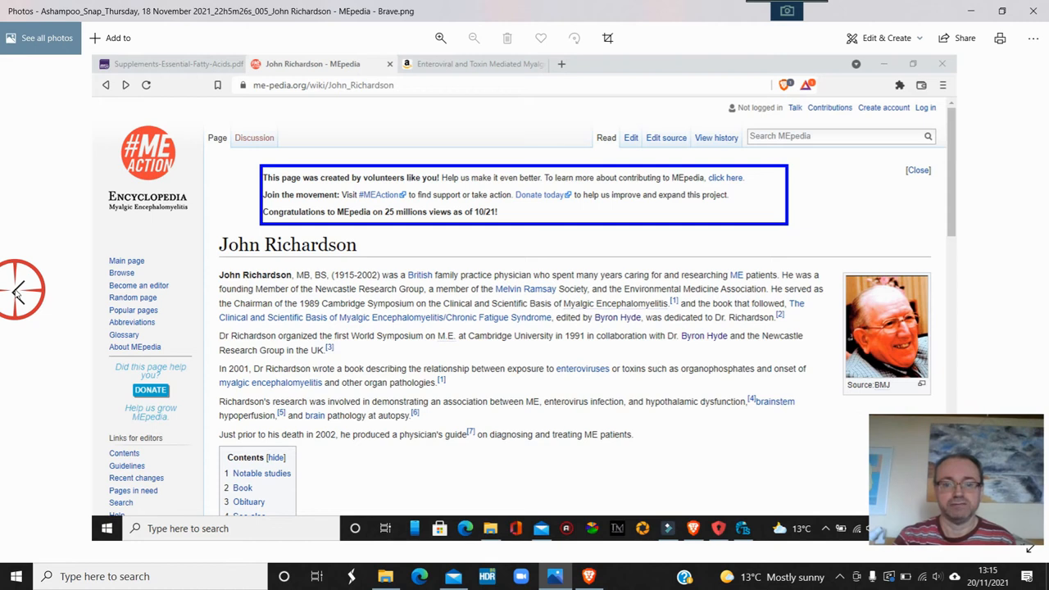
{"action": "mouse_move", "coordinate": [1030, 291]}
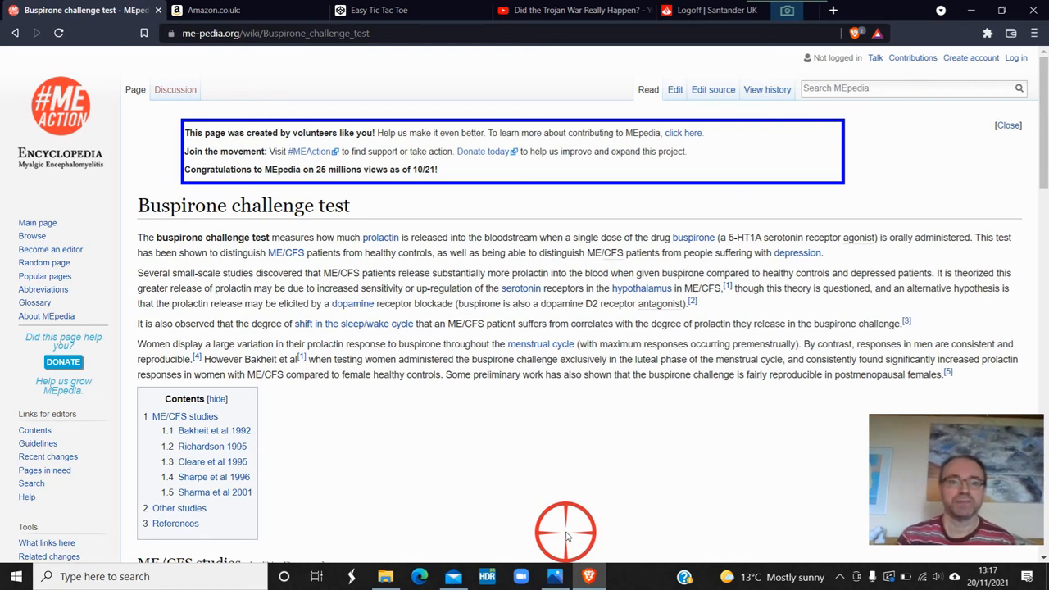
{"action": "mouse_move", "coordinate": [724, 514]}
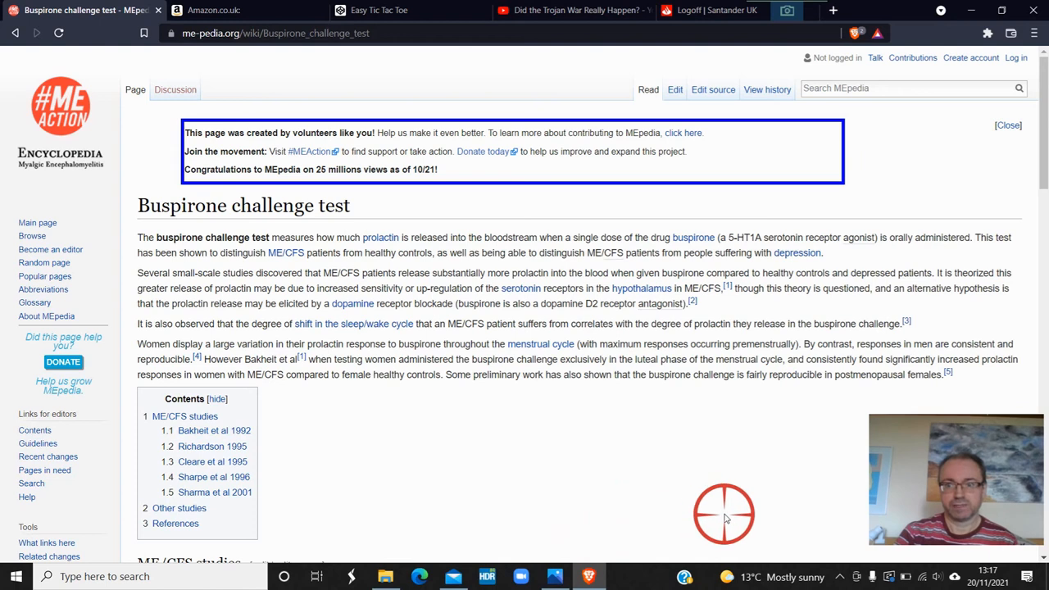
{"action": "mouse_move", "coordinate": [1007, 197]}
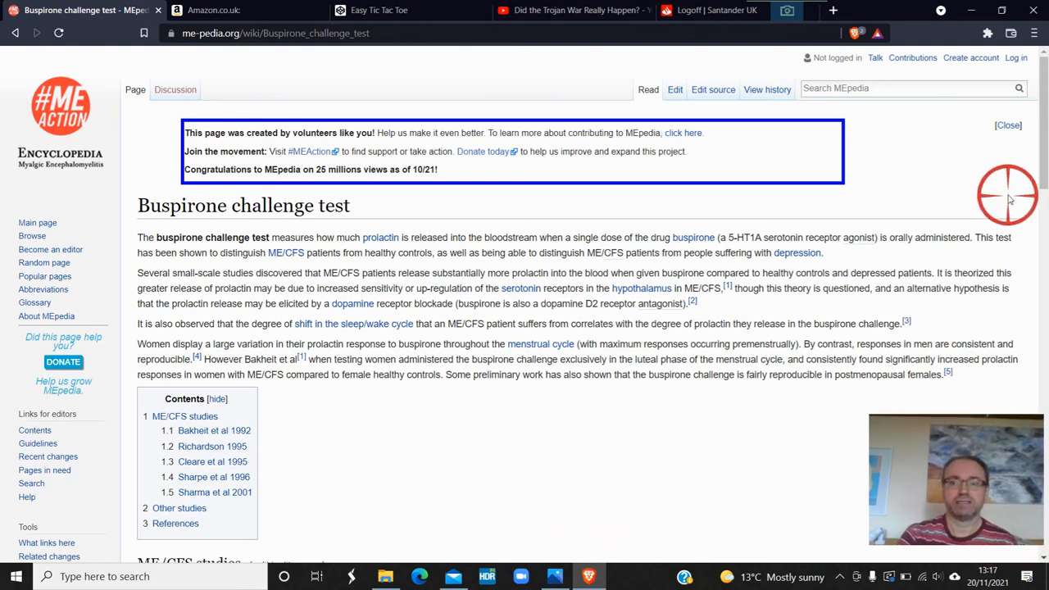
{"action": "mouse_move", "coordinate": [1041, 131]}
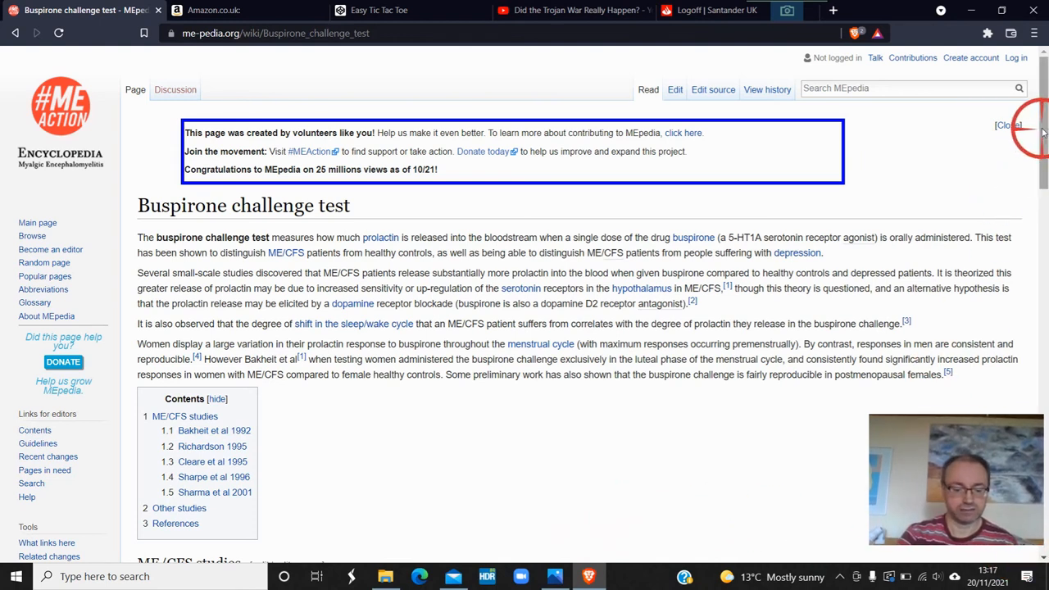
{"action": "scroll", "scroll_direction": "down", "scroll_amount": 3}
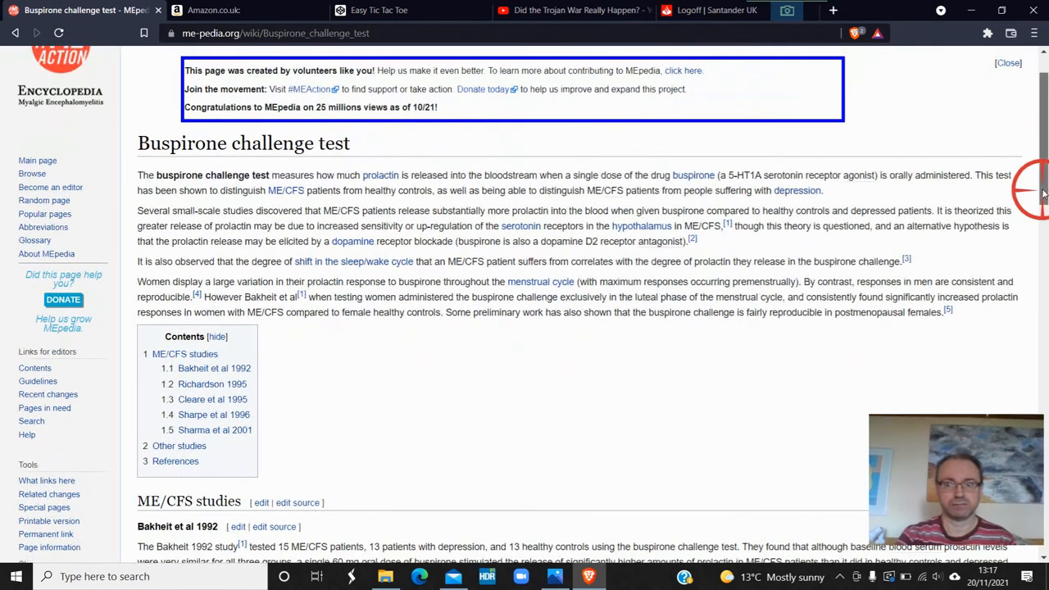
{"action": "scroll", "scroll_direction": "down", "scroll_amount": 3}
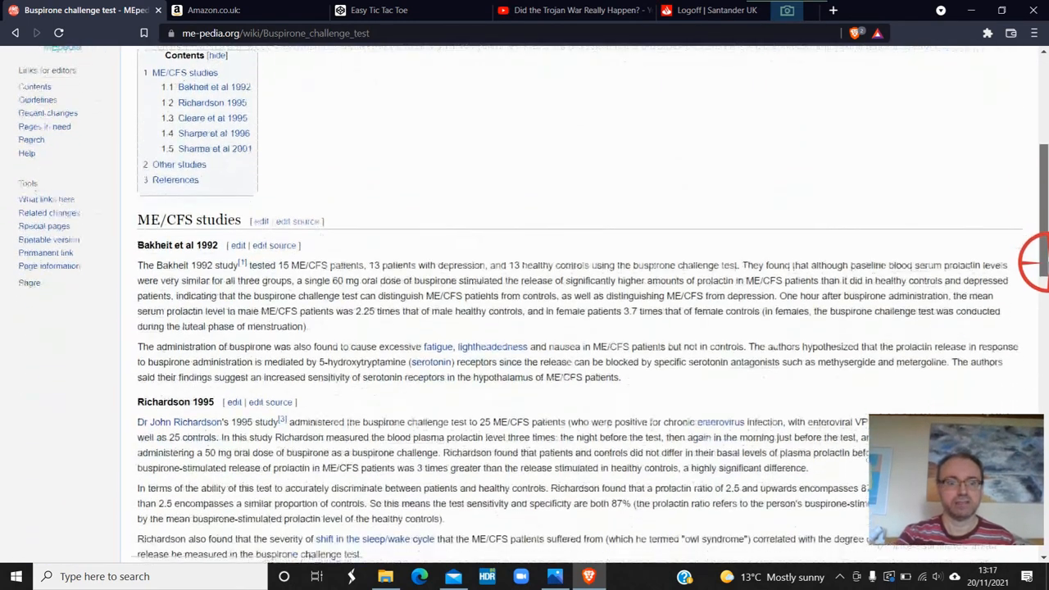
{"action": "scroll", "scroll_direction": "down", "scroll_amount": 3}
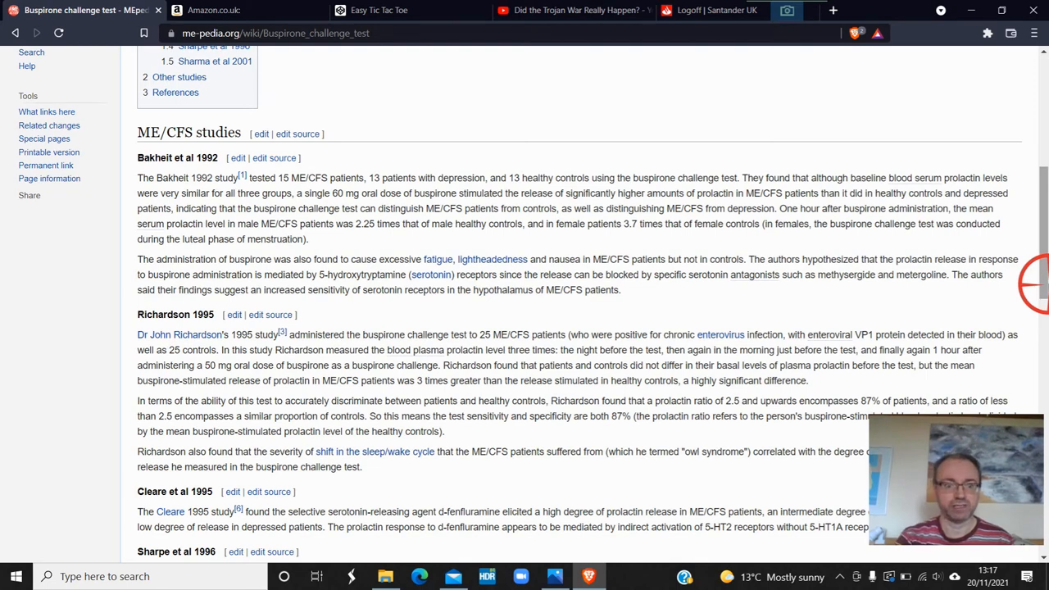
{"action": "scroll", "scroll_direction": "down", "scroll_amount": 3}
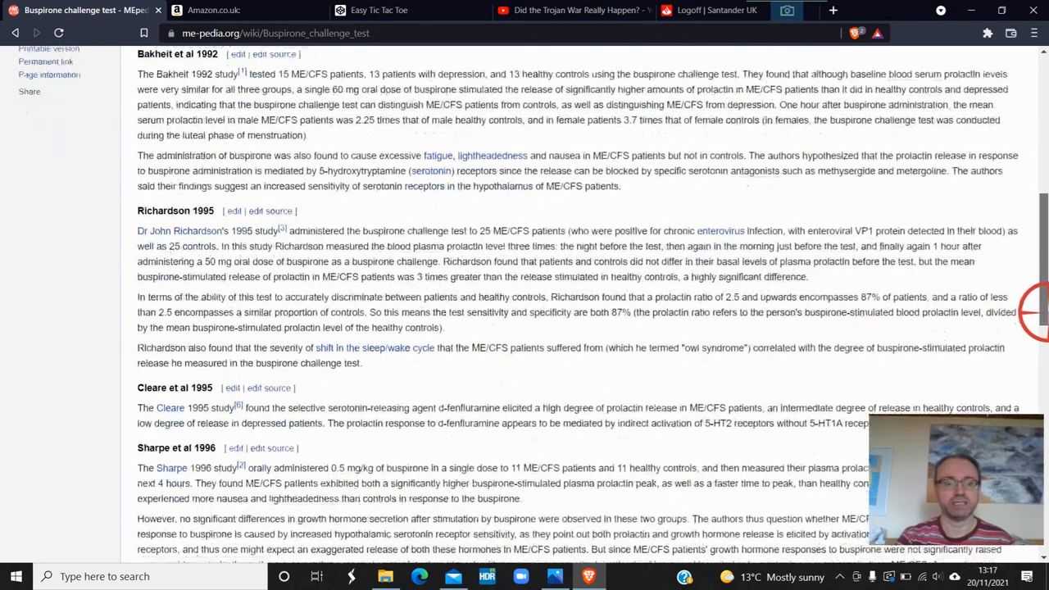
{"action": "scroll", "scroll_direction": "down", "scroll_amount": 3}
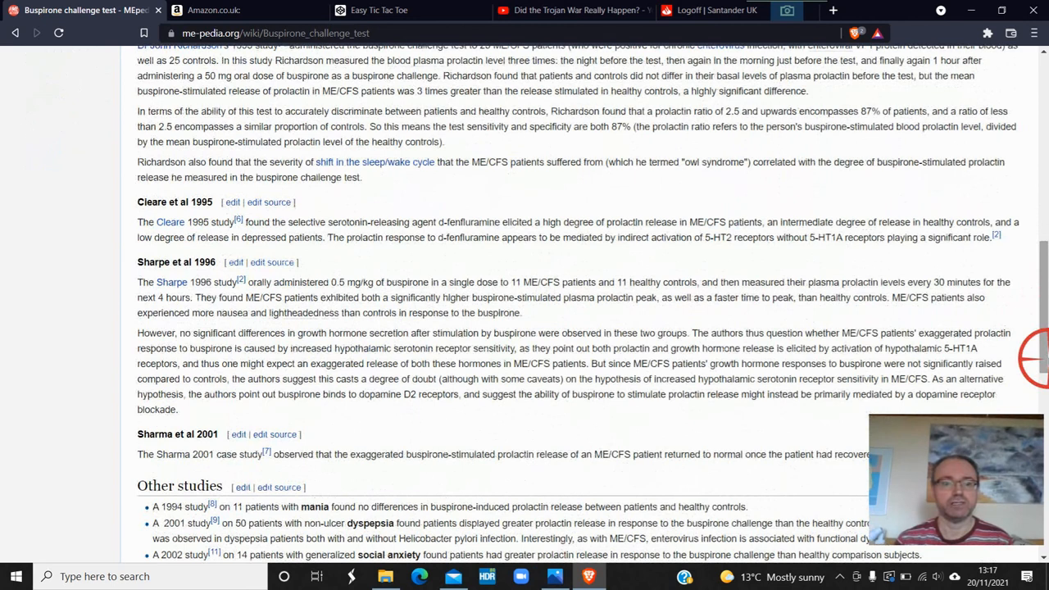